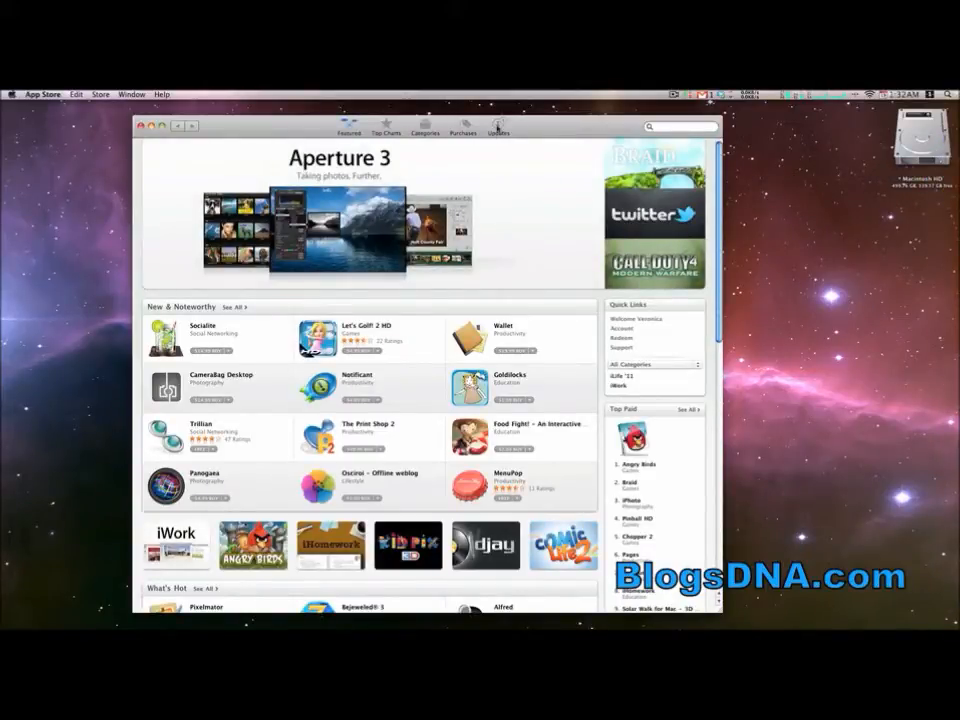
Show the Updates page listing the Twitter 2.0.2 update
left_click(498, 125)
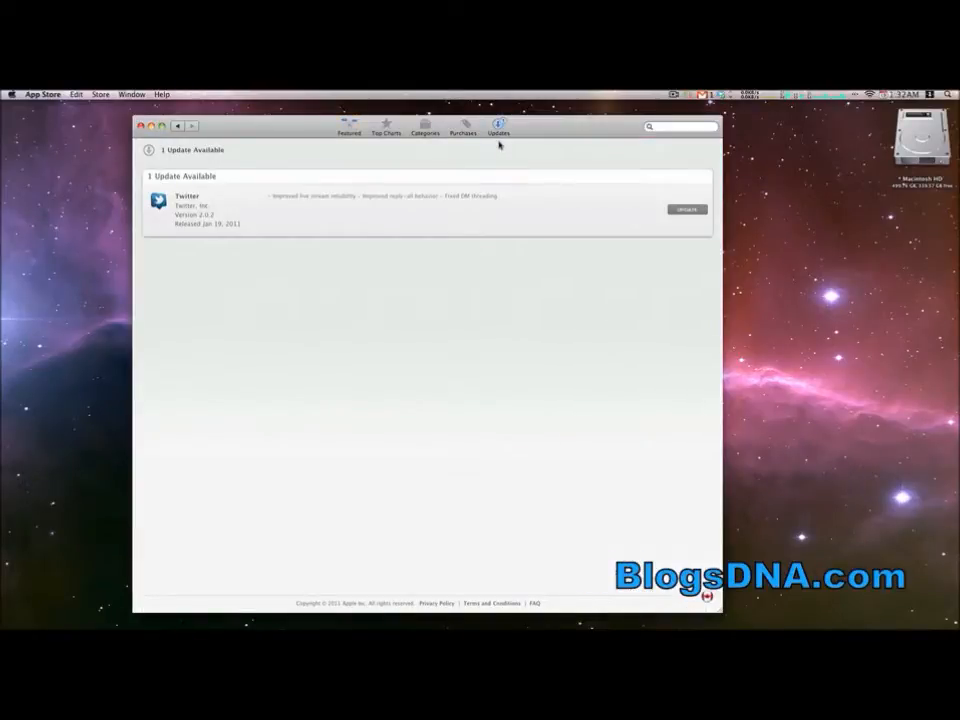
mouse_move(495, 151)
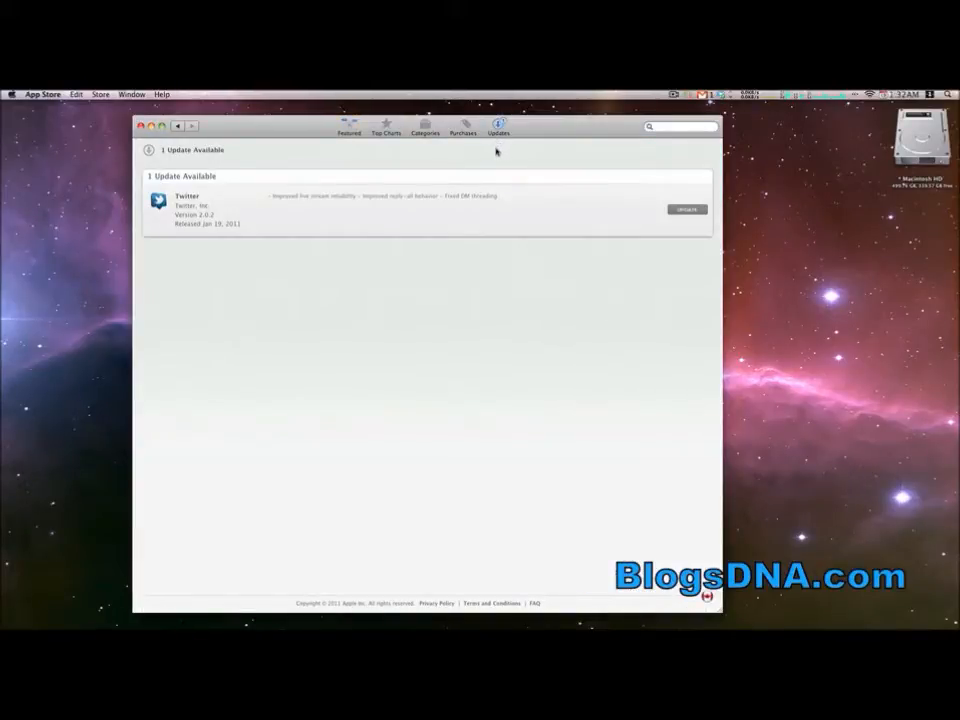
mouse_move(225, 235)
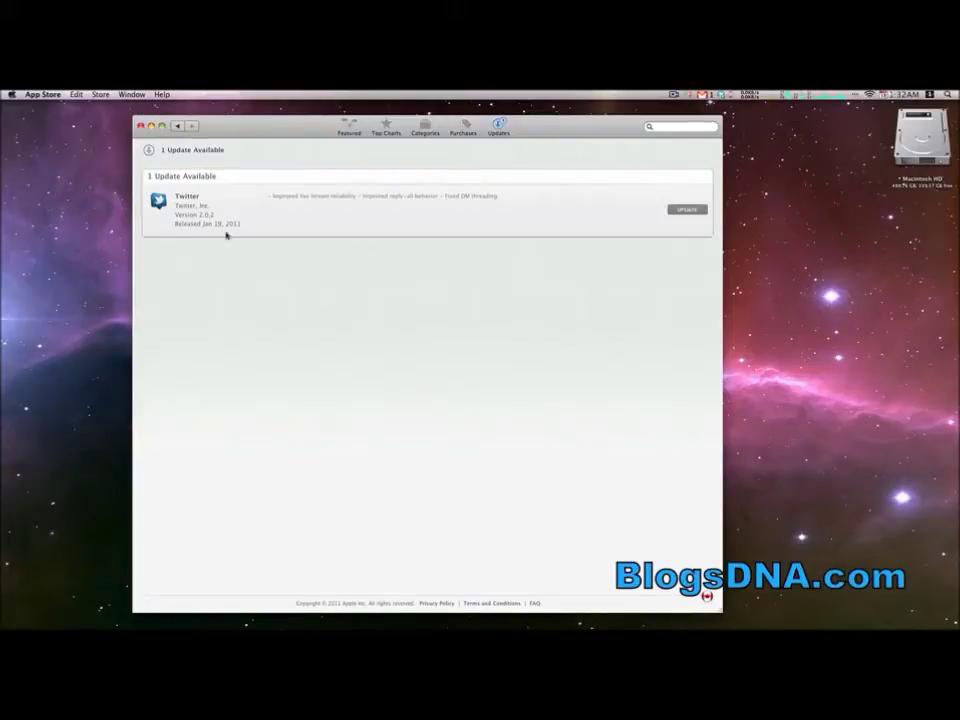
mouse_move(315, 230)
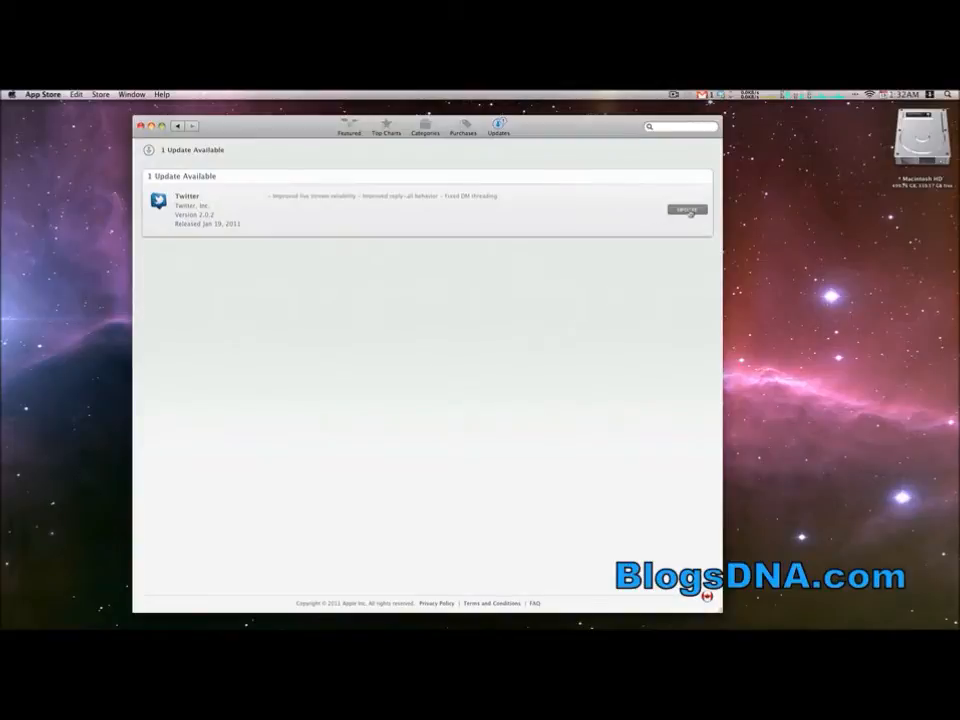
Start the Twitter 2.0.2 update and sign in with the Apple ID password
left_click(687, 210)
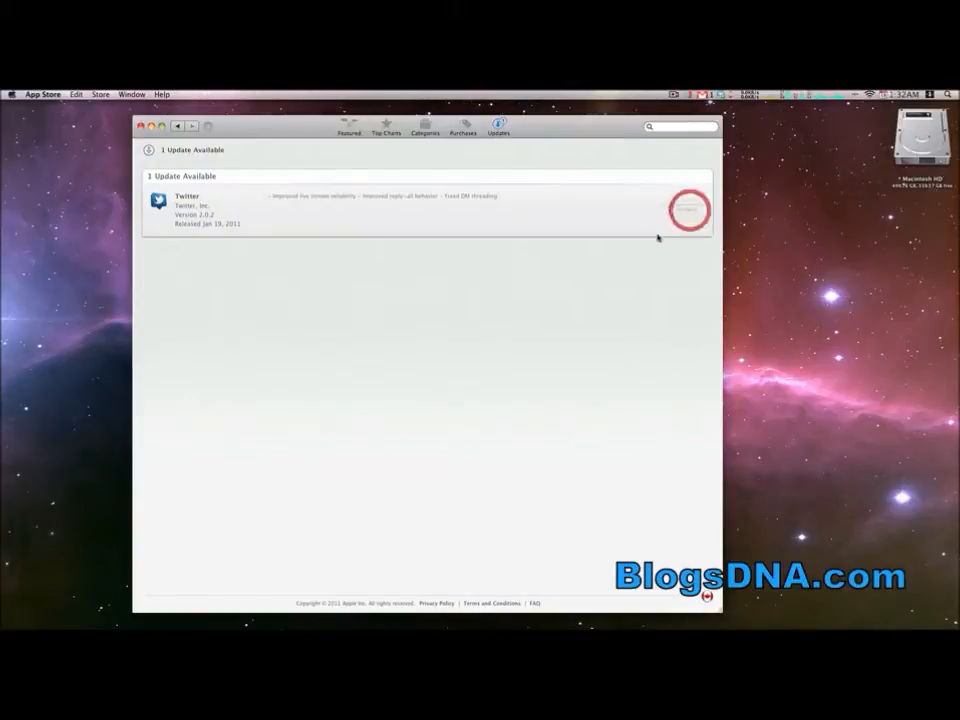
left_click(687, 210)
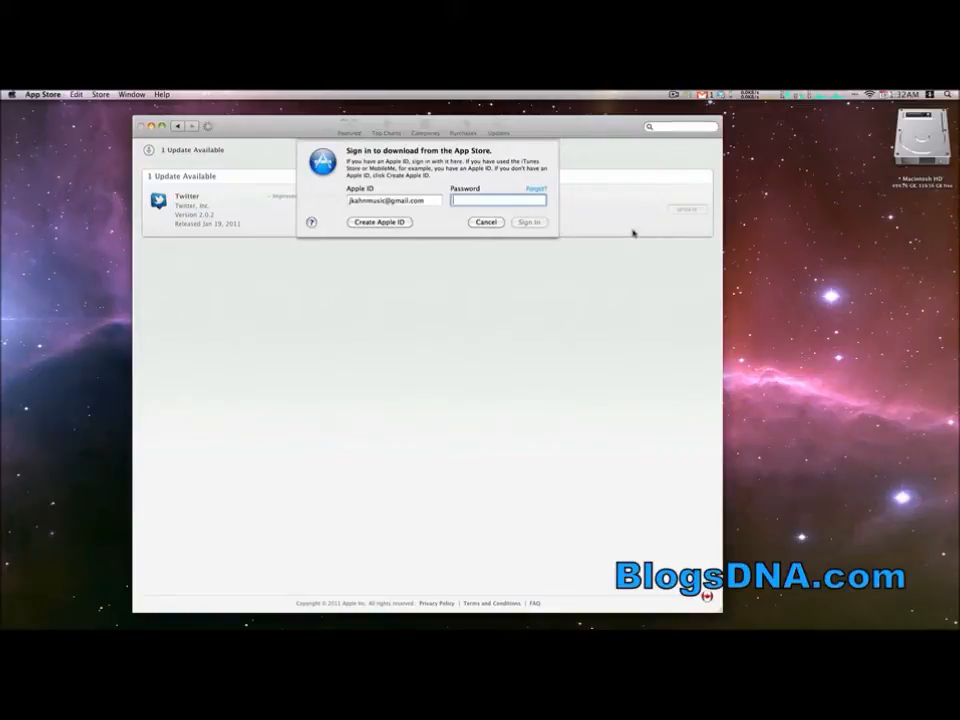
type("••••")
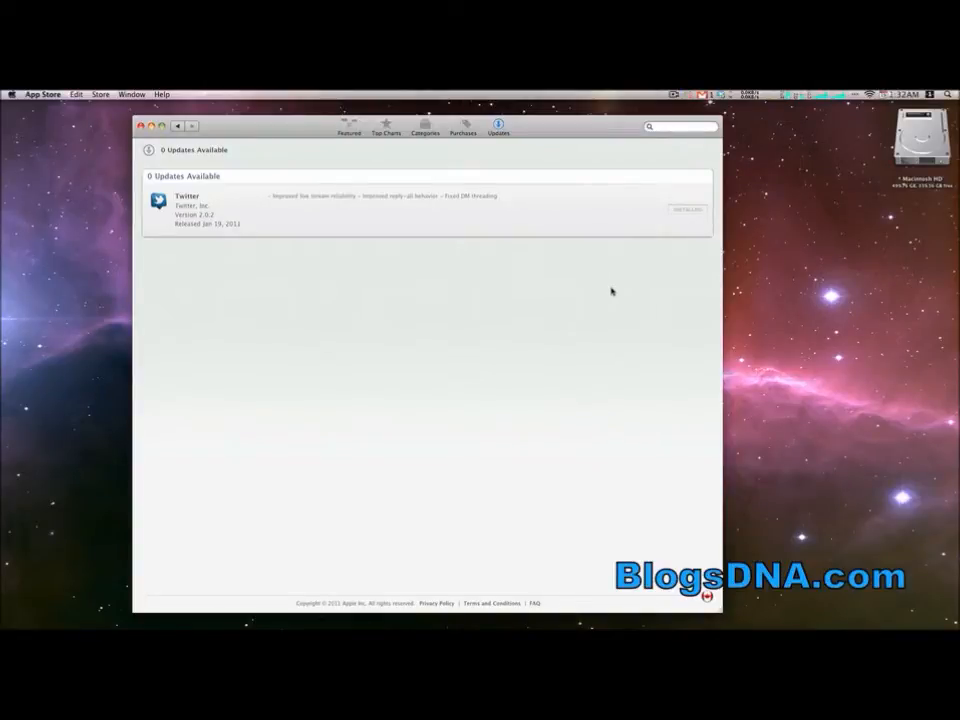
mouse_move(645, 296)
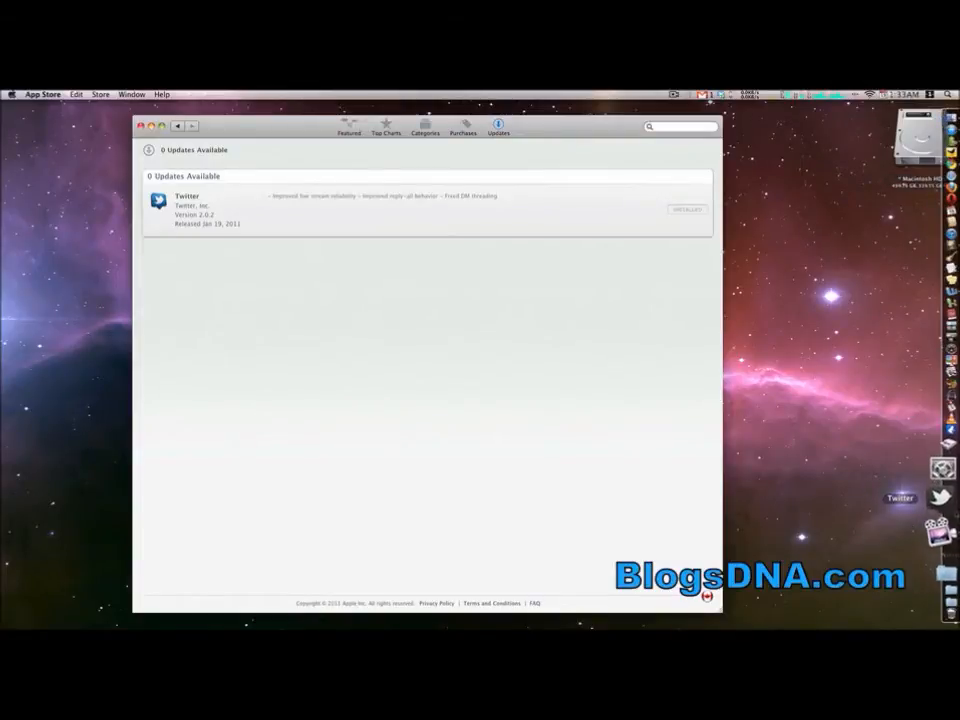
left_click(938, 500)
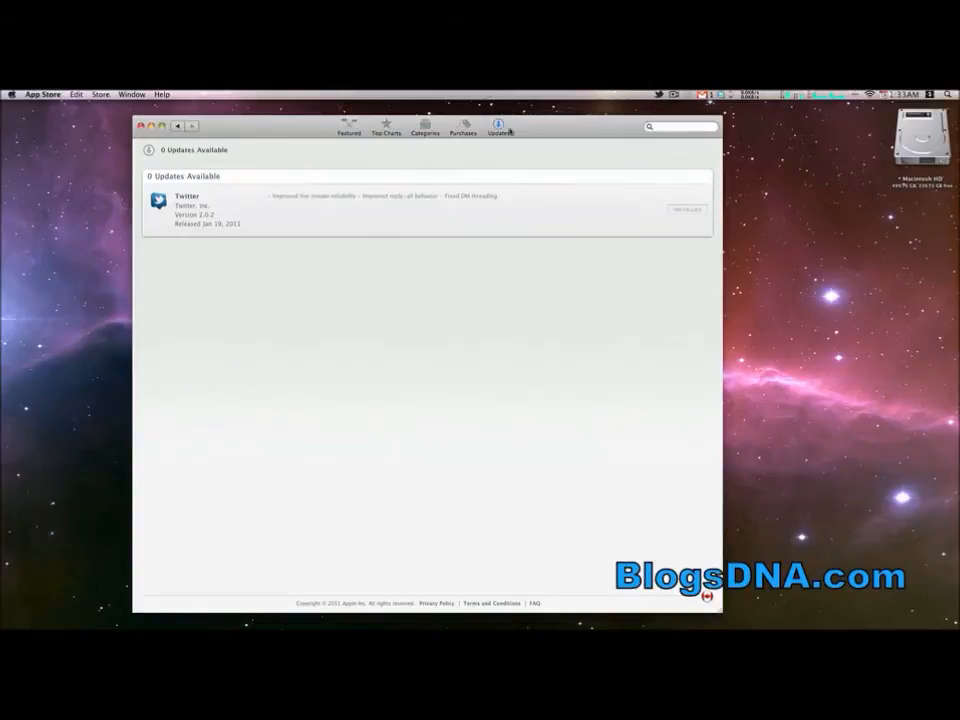
mouse_move(500, 131)
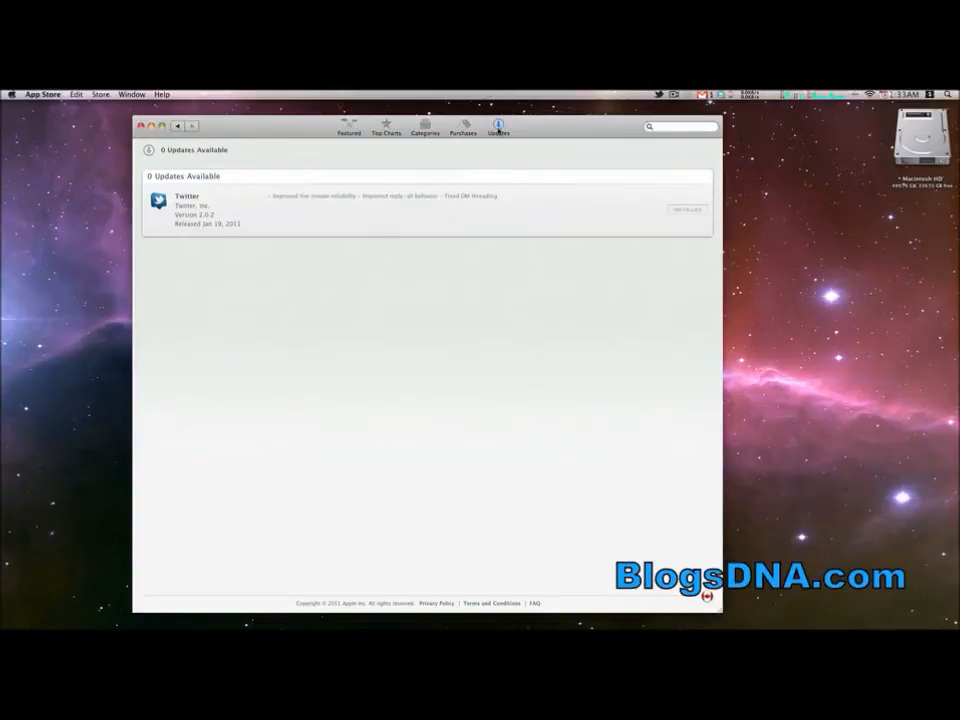